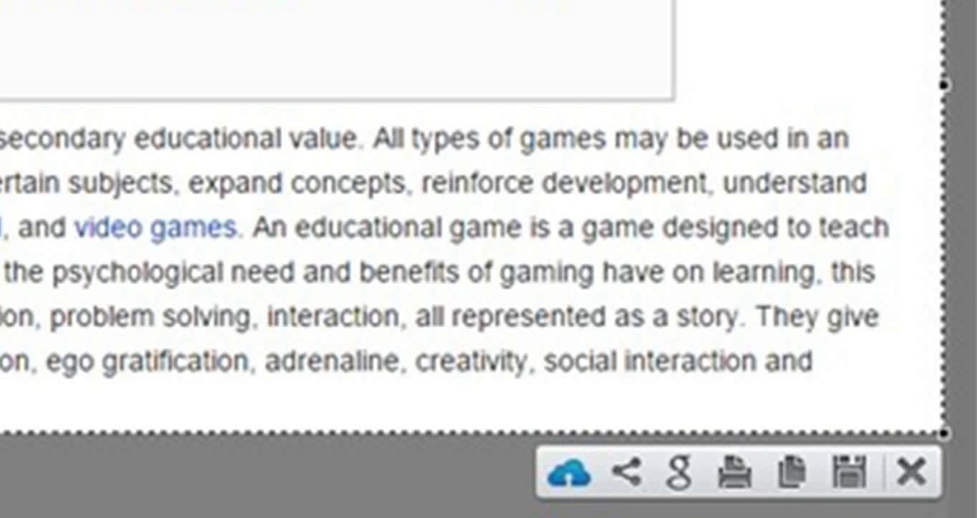
{"action": "mouse_move", "coordinate": [678, 319]}
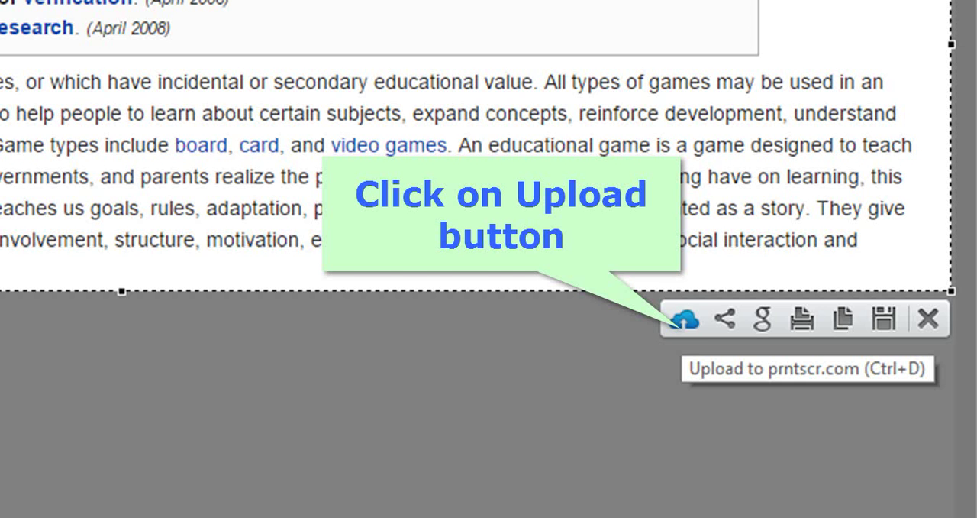
Upload the captured Educational game excerpt to prntscr.com from the Lightshot toolbar.
{"action": "left_click", "coordinate": [679, 319]}
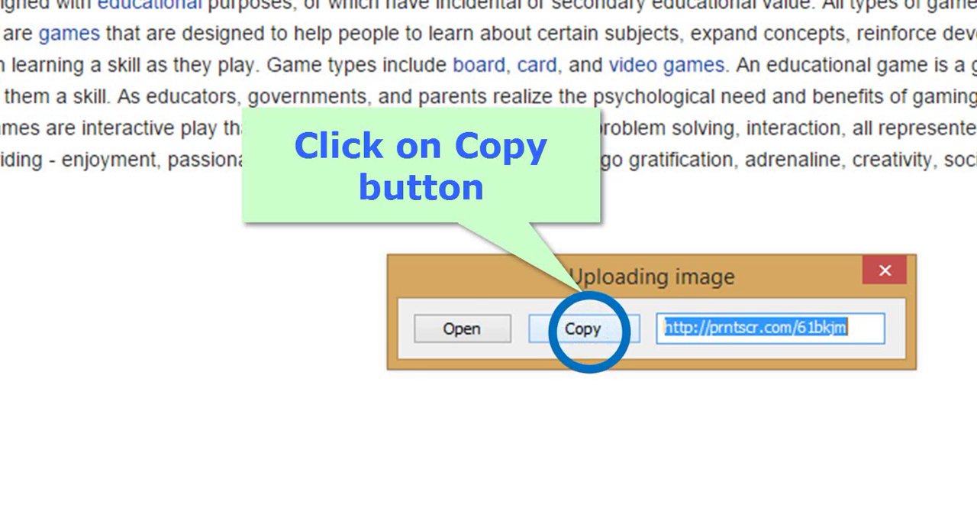
Copy the uploaded screenshot's prntscr.com share link to the clipboard.
{"action": "left_click", "coordinate": [584, 328]}
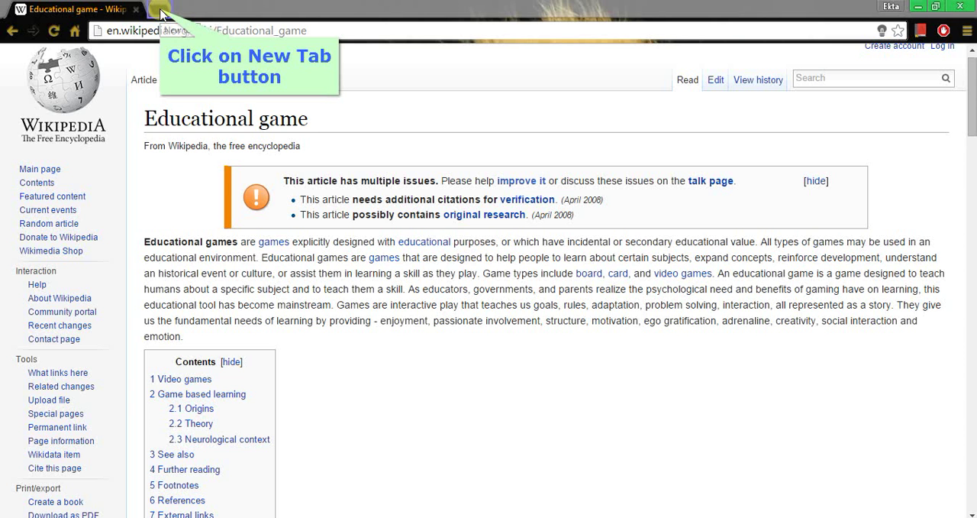
{"action": "left_click", "coordinate": [162, 10]}
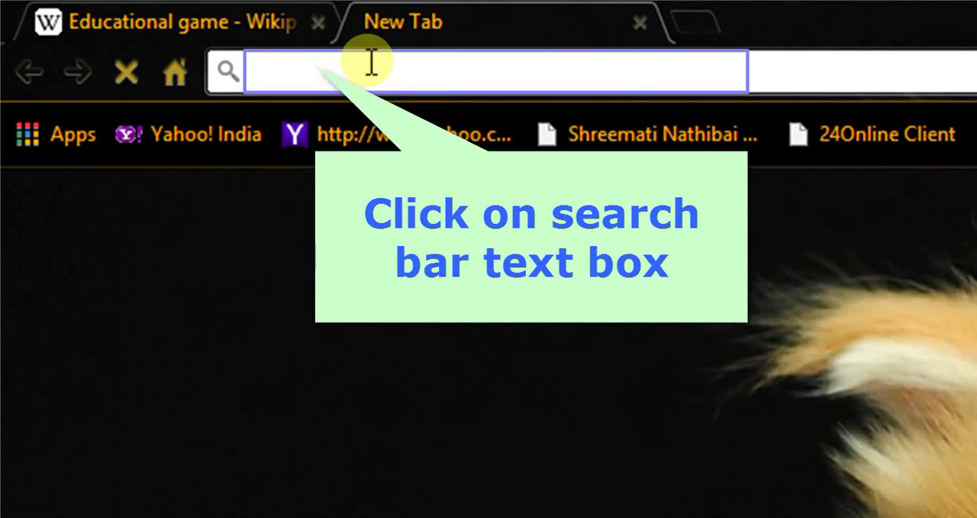
{"action": "left_click", "coordinate": [497, 71]}
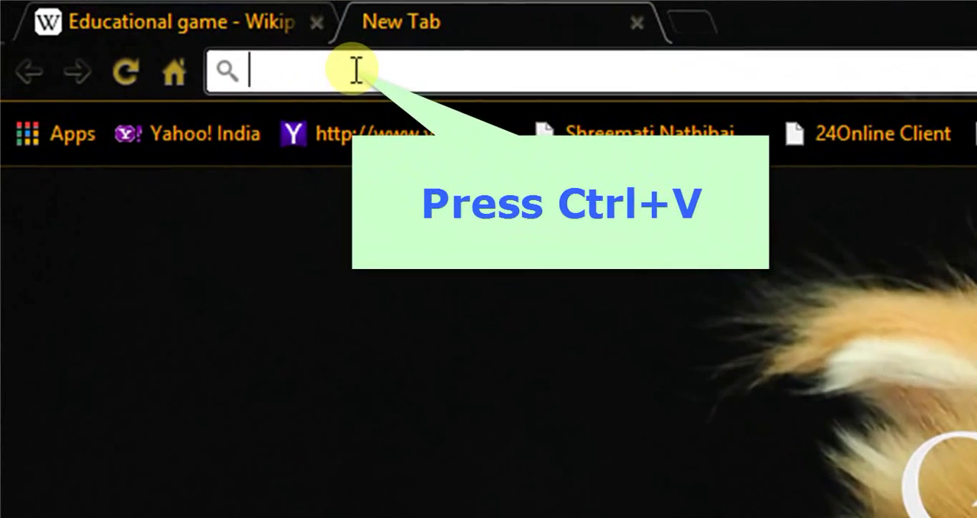
{"action": "key", "text": "ctrl+v"}
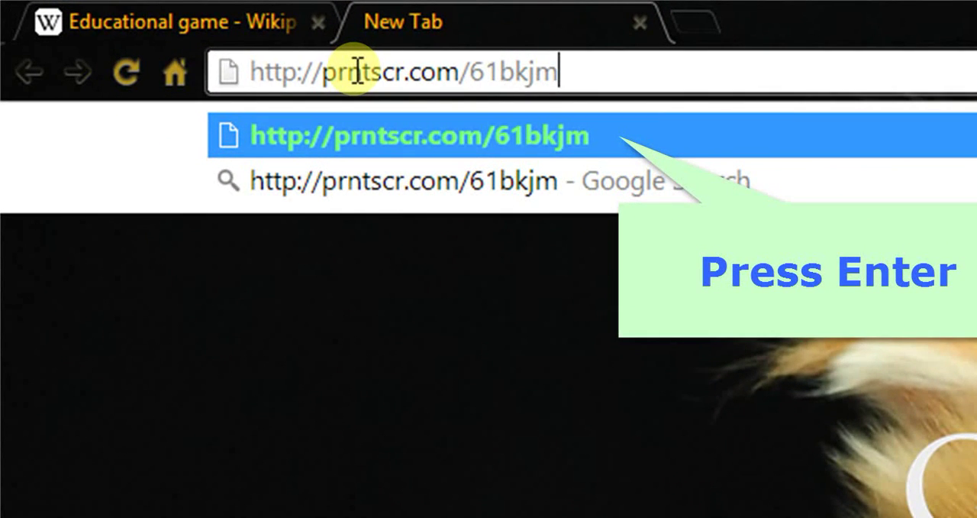
{"action": "key", "text": "Return"}
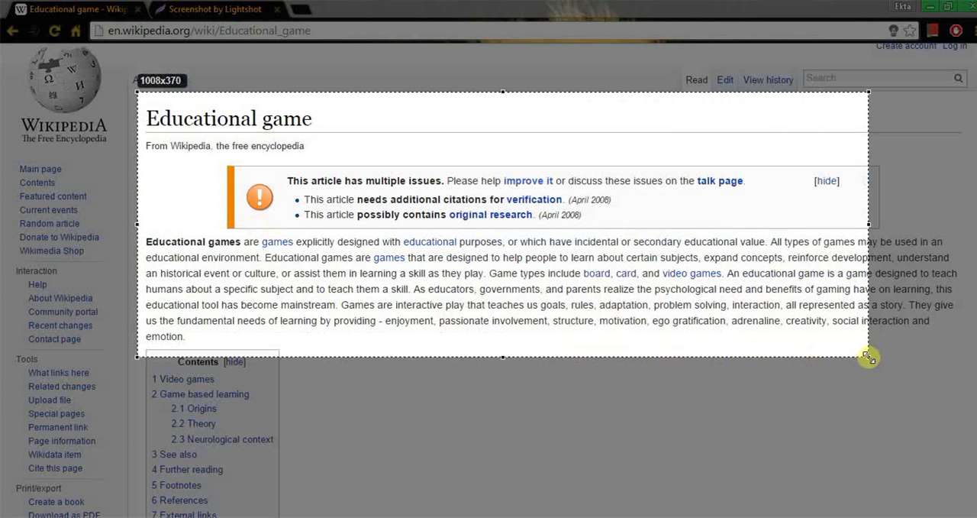
Select a 1008×370 region covering the article title, issues notice and intro paragraph.
{"action": "left_click_drag", "start_coordinate": [869, 356], "coordinate": [963, 352]}
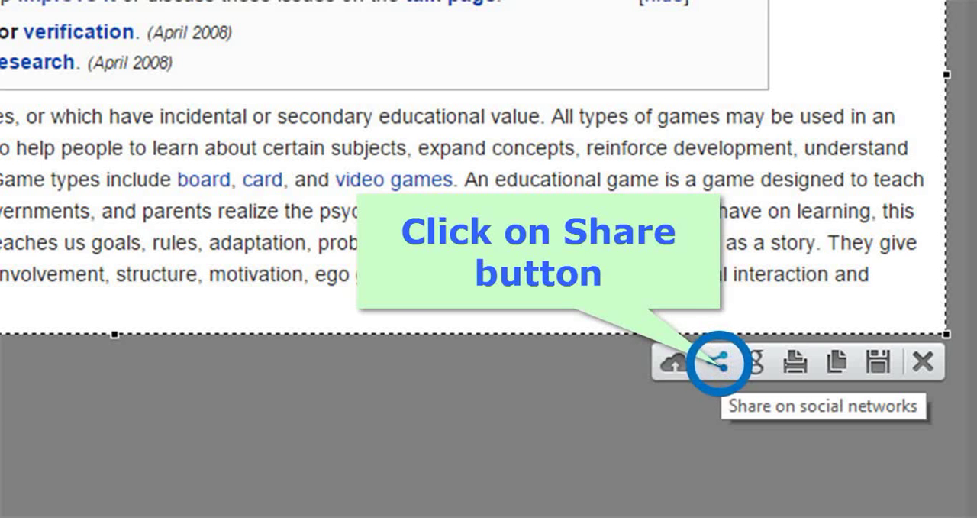
Send the captured excerpt to Facebook via Lightshot's share menu.
{"action": "left_click", "coordinate": [717, 364]}
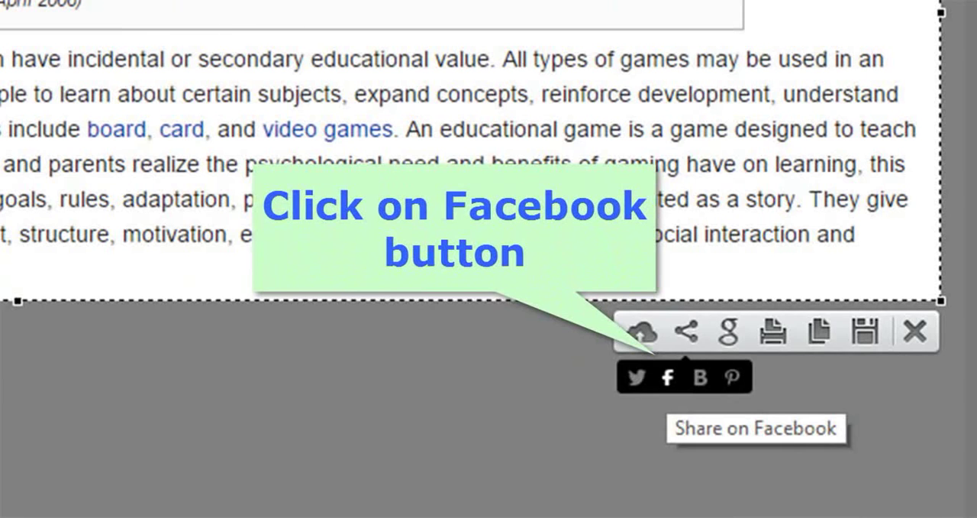
{"action": "left_click", "coordinate": [668, 378]}
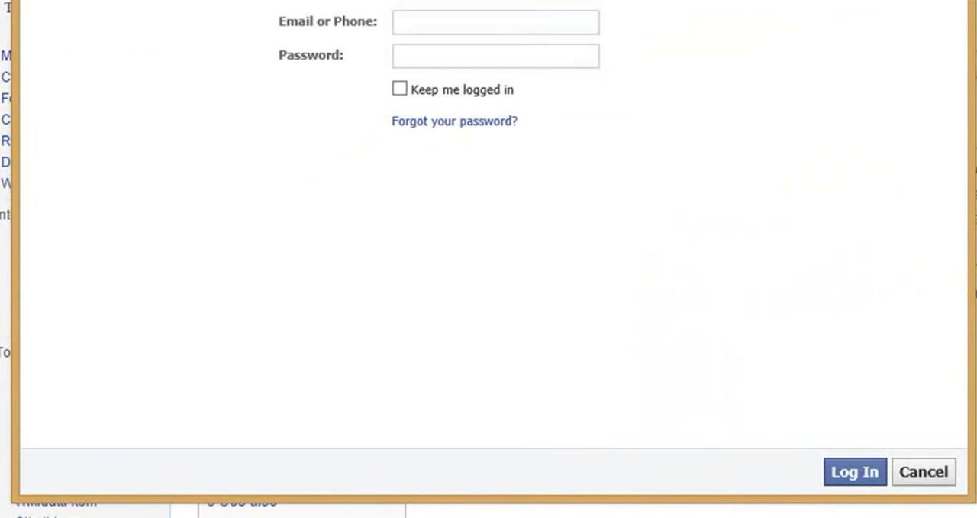
Cancel the Facebook login window without entering credentials.
{"action": "left_click", "coordinate": [855, 471]}
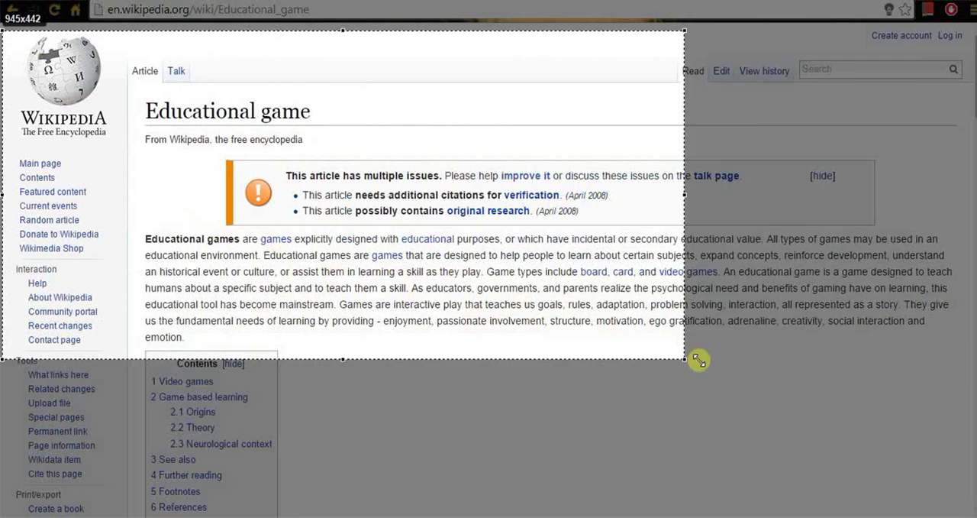
Capture the logo, title and intro area and search Google for similar images.
{"action": "left_click_drag", "start_coordinate": [696, 358], "coordinate": [972, 354]}
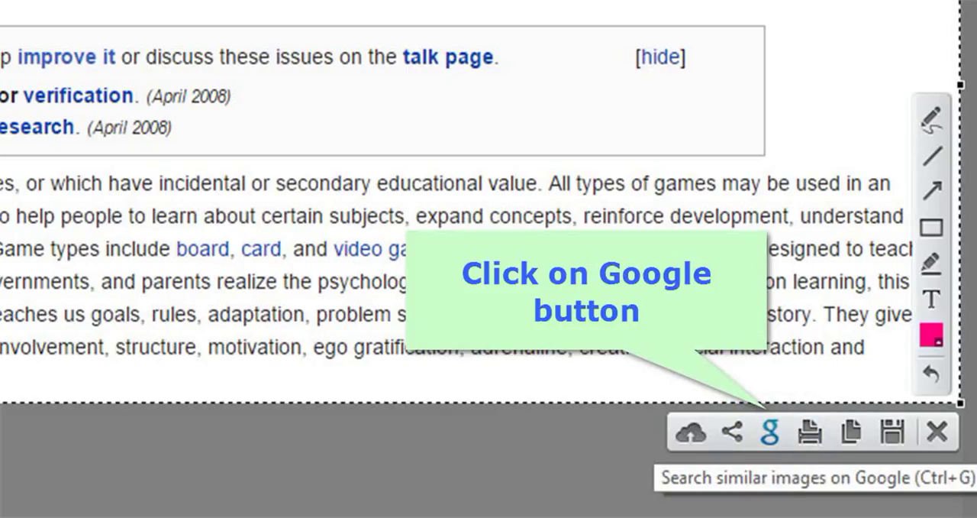
{"action": "left_click", "coordinate": [769, 432]}
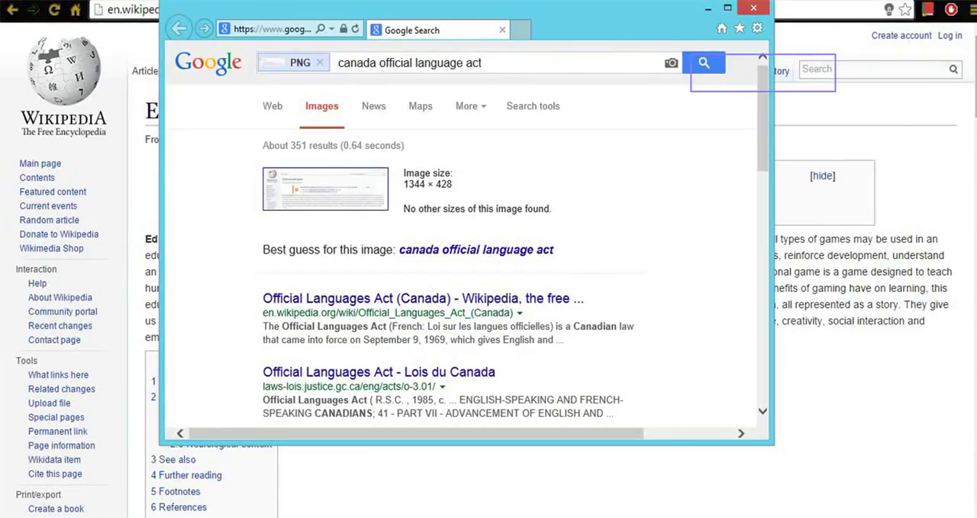
{"action": "scroll", "scroll_direction": "down", "scroll_amount": 3}
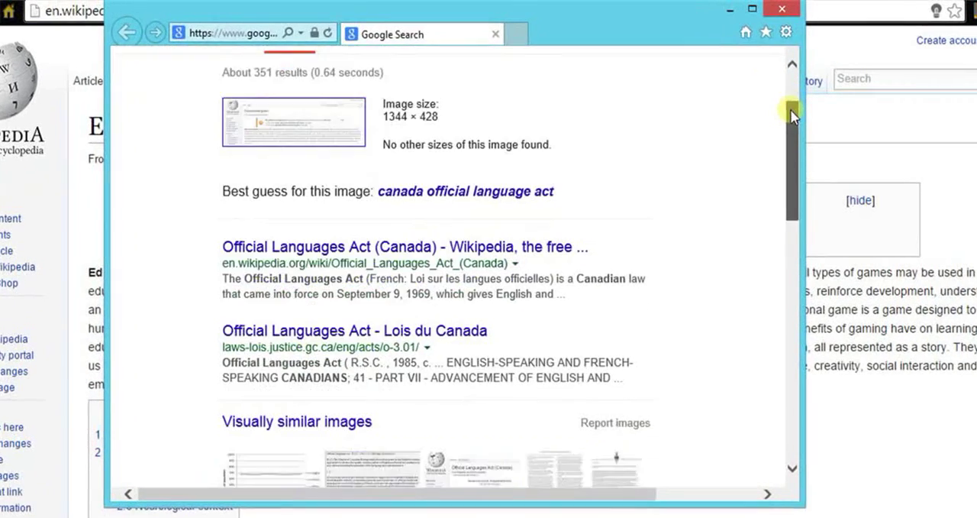
{"action": "scroll", "scroll_direction": "down", "scroll_amount": 3}
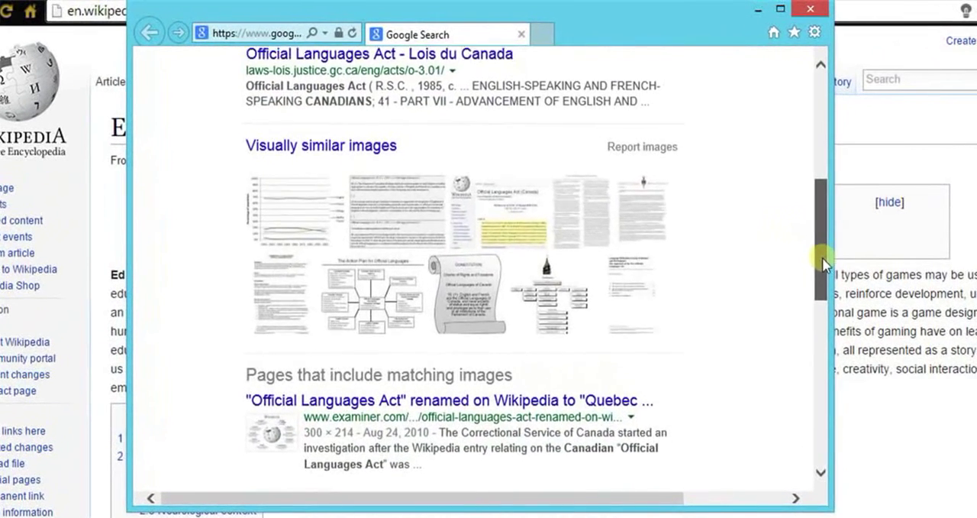
{"action": "scroll", "scroll_direction": "down", "scroll_amount": 3}
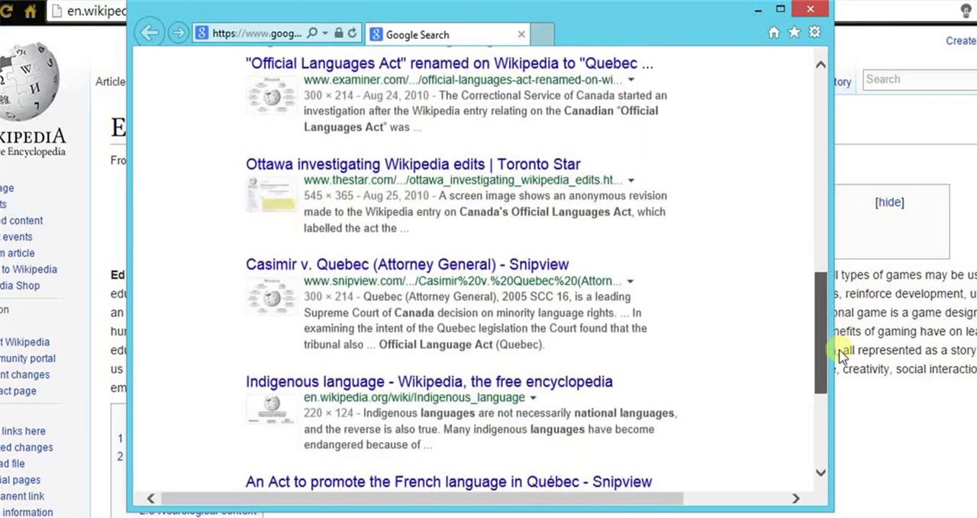
{"action": "scroll", "scroll_direction": "down", "scroll_amount": 3}
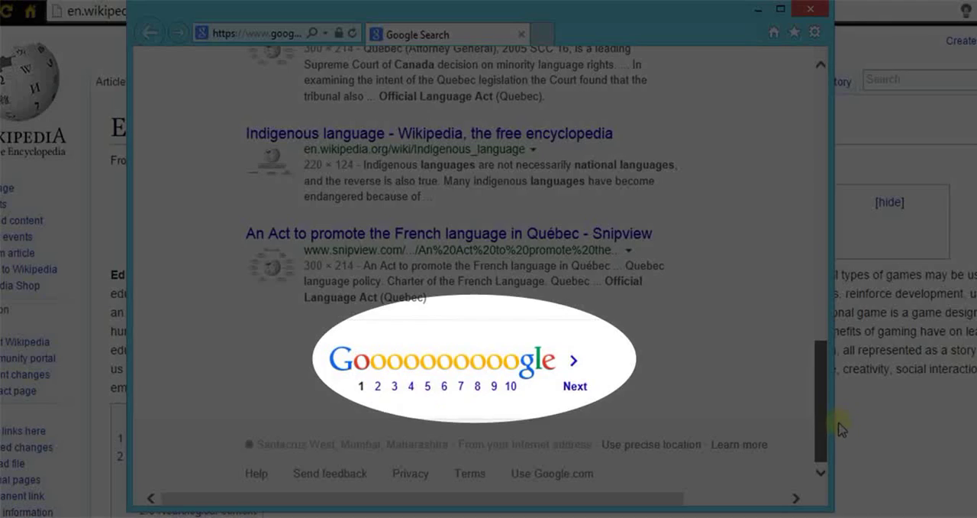
{"action": "scroll", "scroll_direction": "up", "scroll_amount": 3}
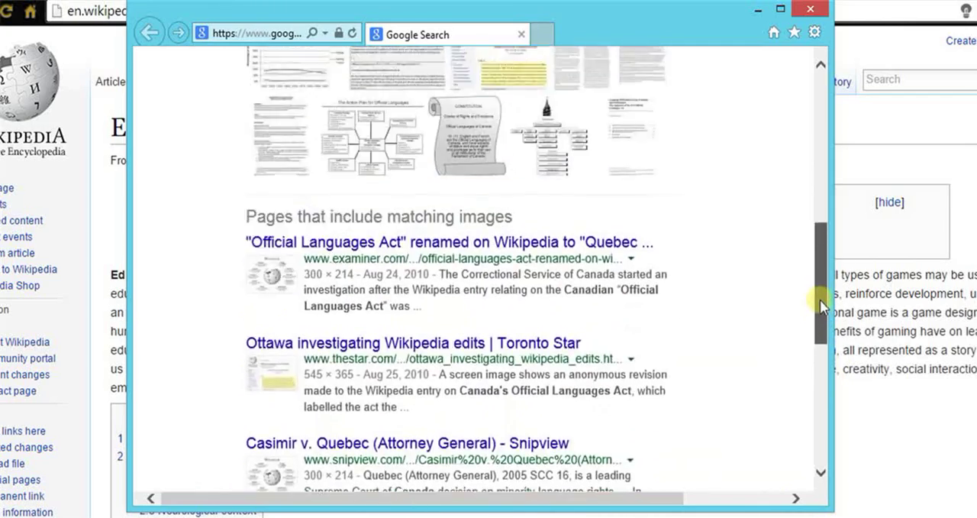
{"action": "scroll", "scroll_direction": "up", "scroll_amount": 3}
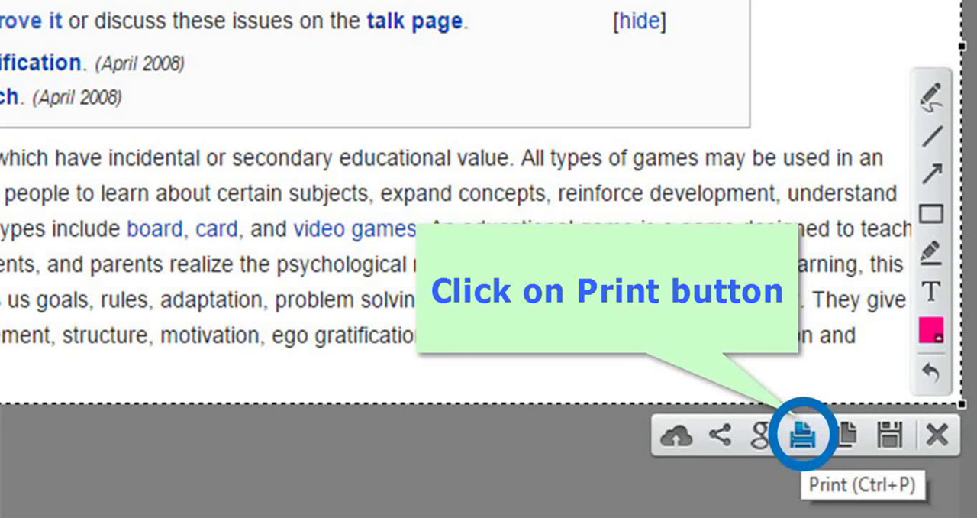
Send the Wikipedia page capture to print from the Lightshot toolbar.
{"action": "left_click", "coordinate": [802, 434]}
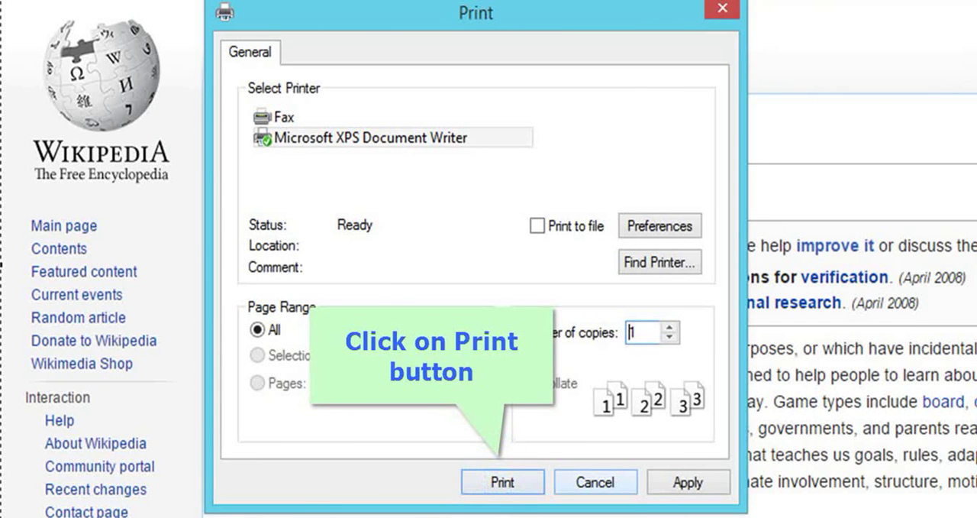
Confirm printing the screenshot on the Microsoft XPS Document Writer.
{"action": "left_click", "coordinate": [501, 482]}
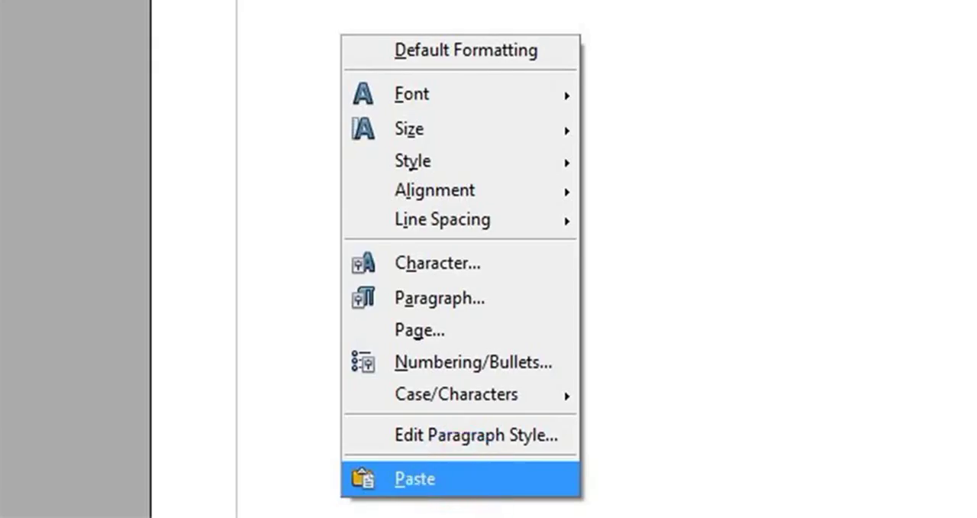
Paste the Educational game capture as a picture into the Writer document.
{"action": "left_click", "coordinate": [414, 478]}
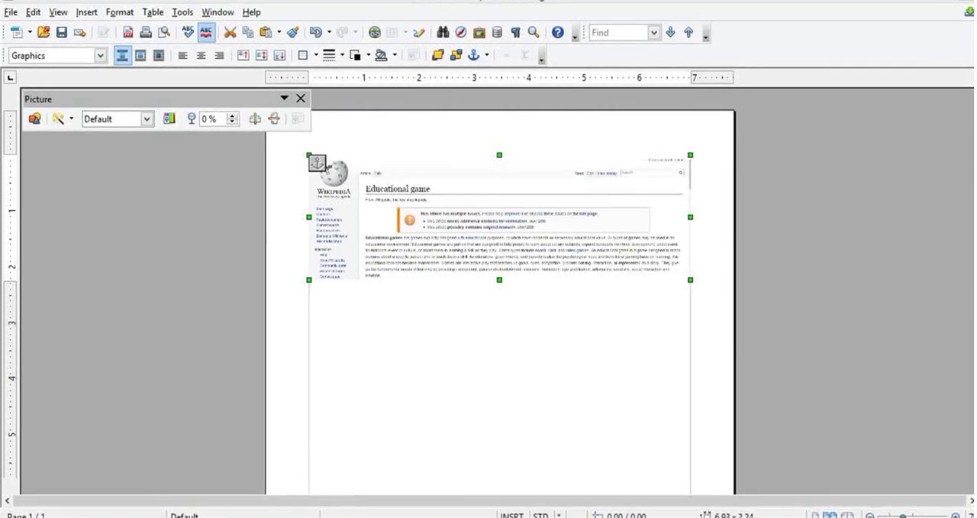